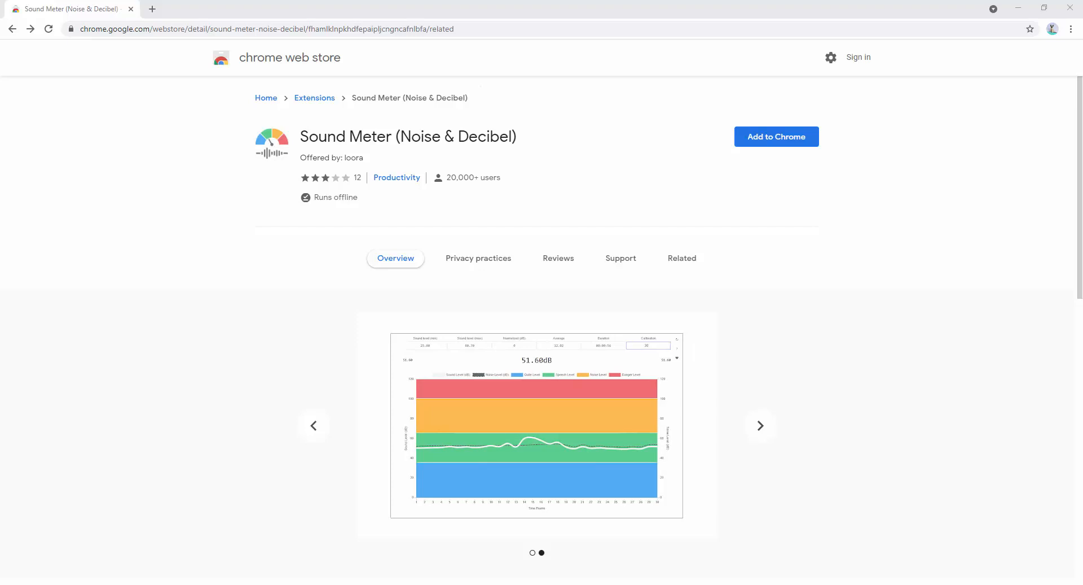
pyautogui.moveTo(758, 145)
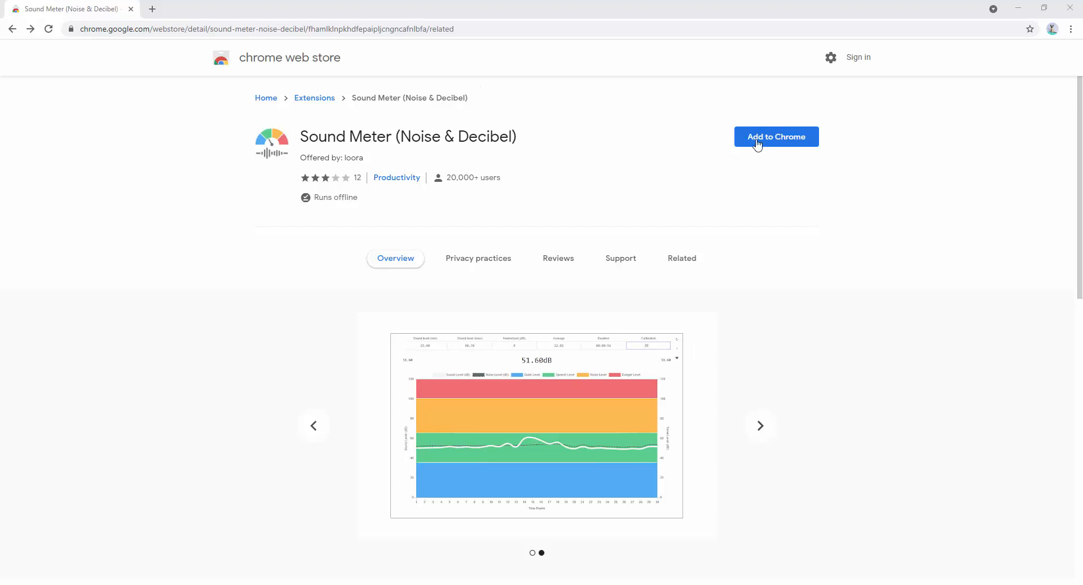
# Add Sound Meter (Noise & Decibel) to Chrome from the Web Store and confirm installation.
pyautogui.click(776, 136)
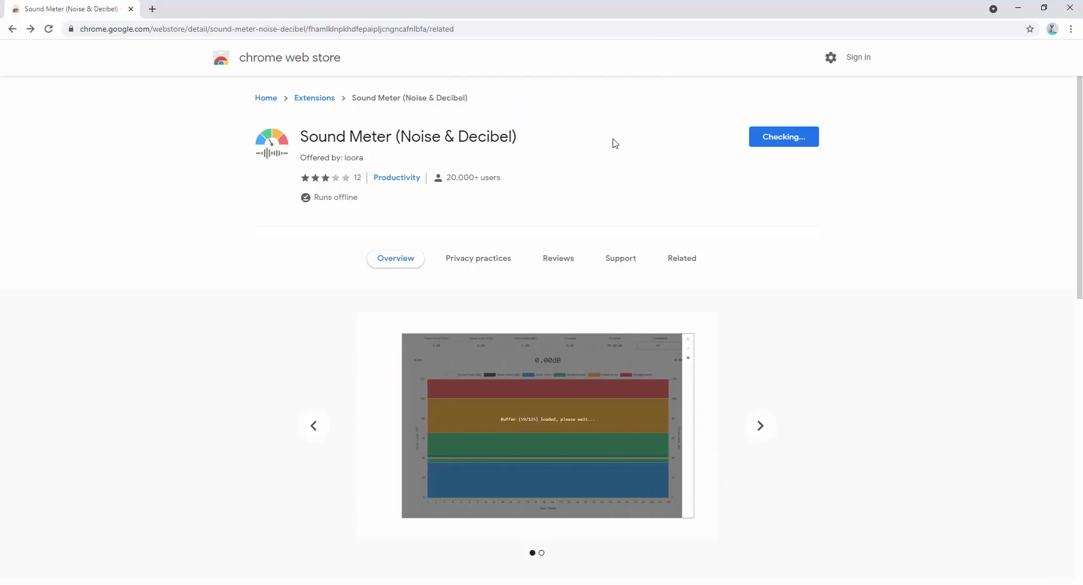
pyautogui.click(784, 136)
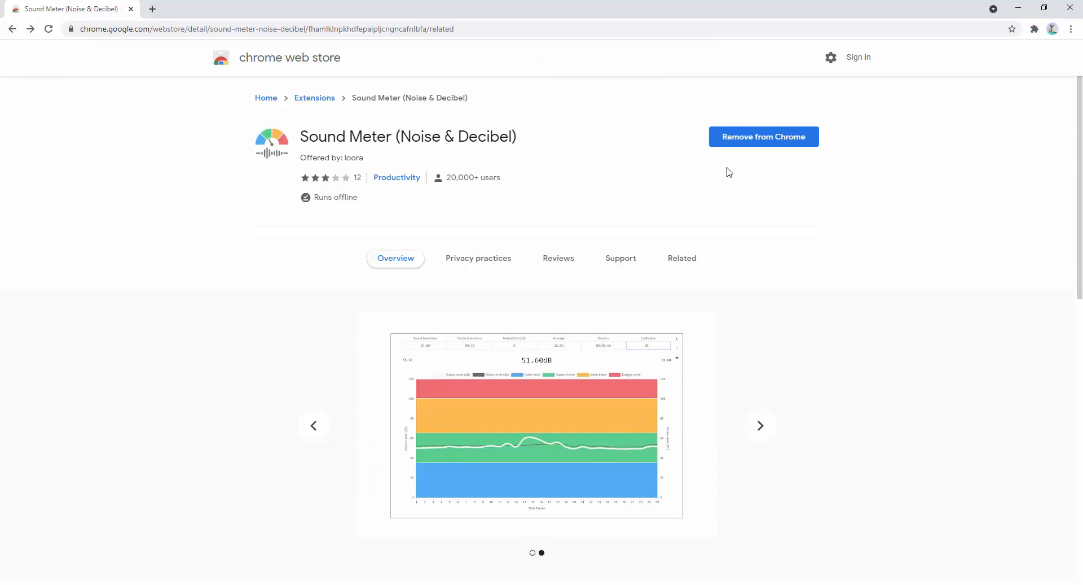
pyautogui.moveTo(973, 84)
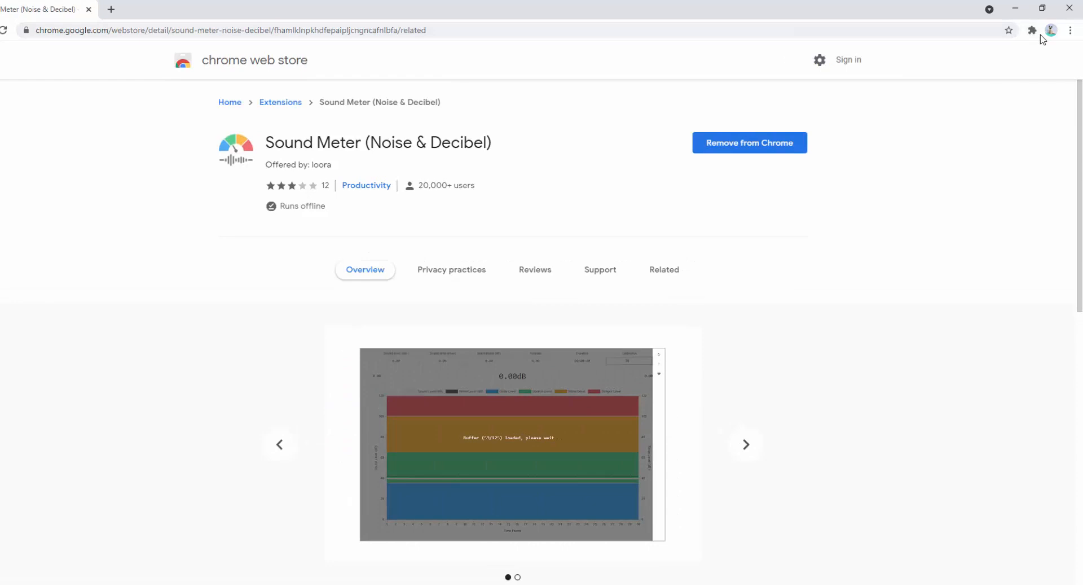
# Pin Sound Meter (Noise & Decibel) to the Chrome toolbar from the extensions list.
pyautogui.click(1033, 30)
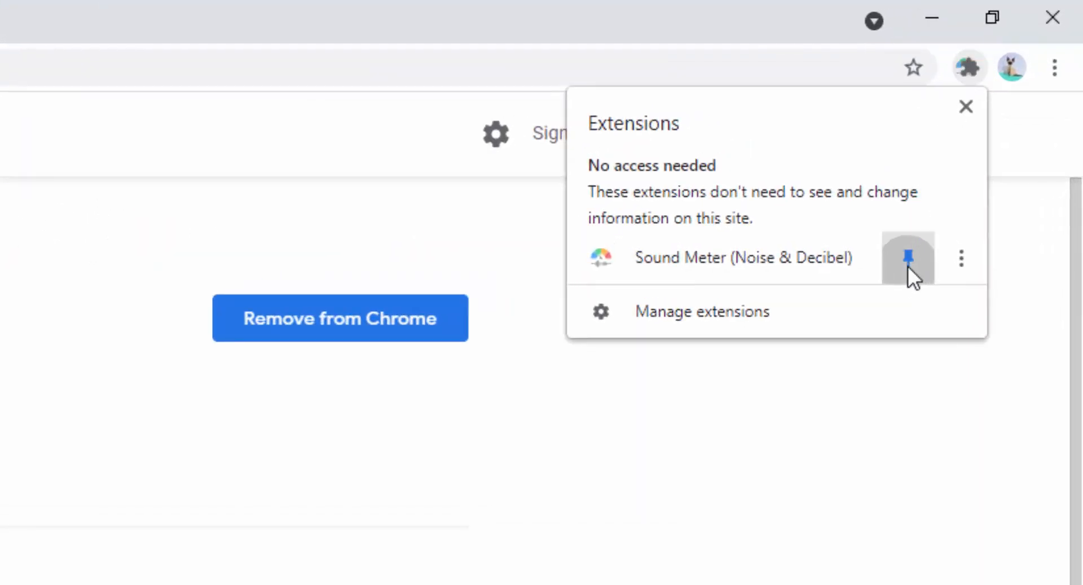
pyautogui.click(907, 257)
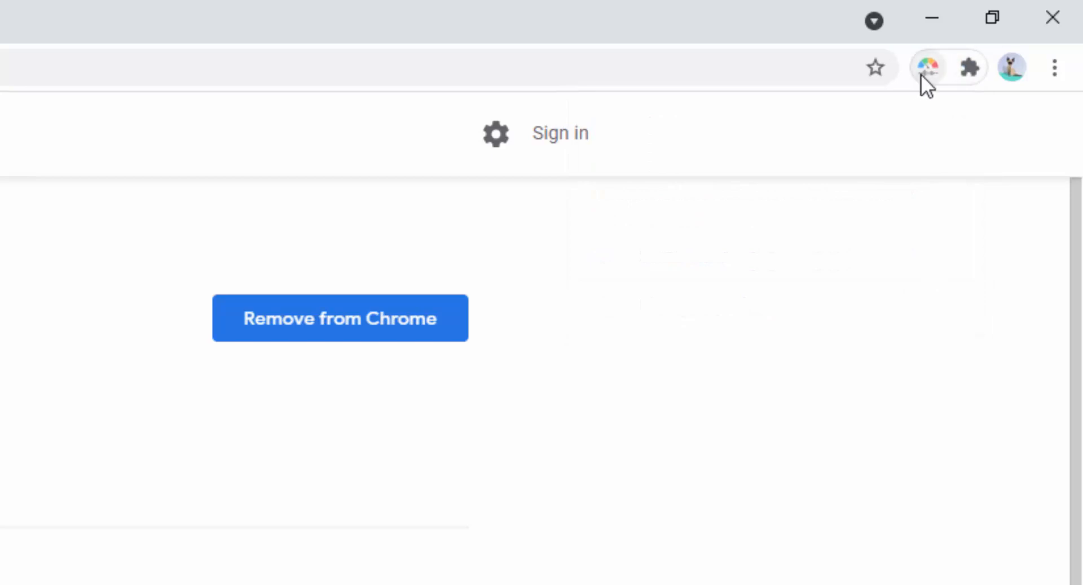
pyautogui.moveTo(927, 67)
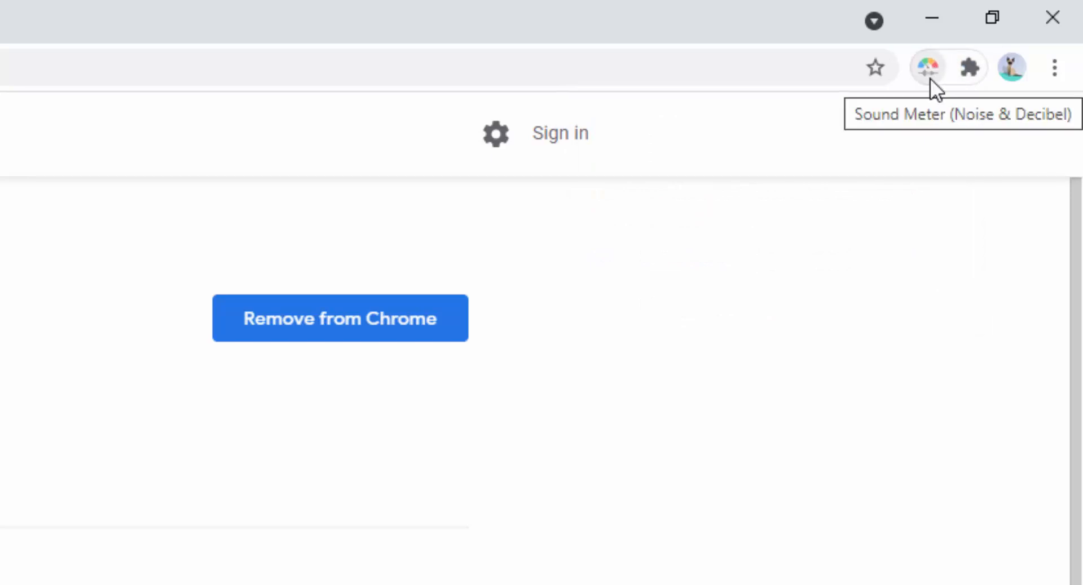
pyautogui.moveTo(936, 87)
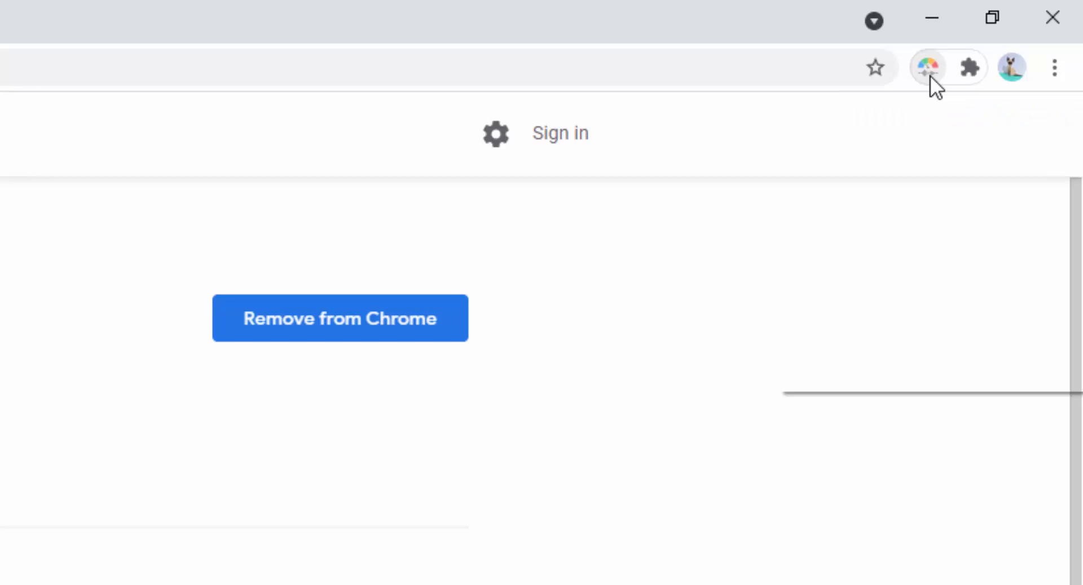
pyautogui.rightClick(927, 67)
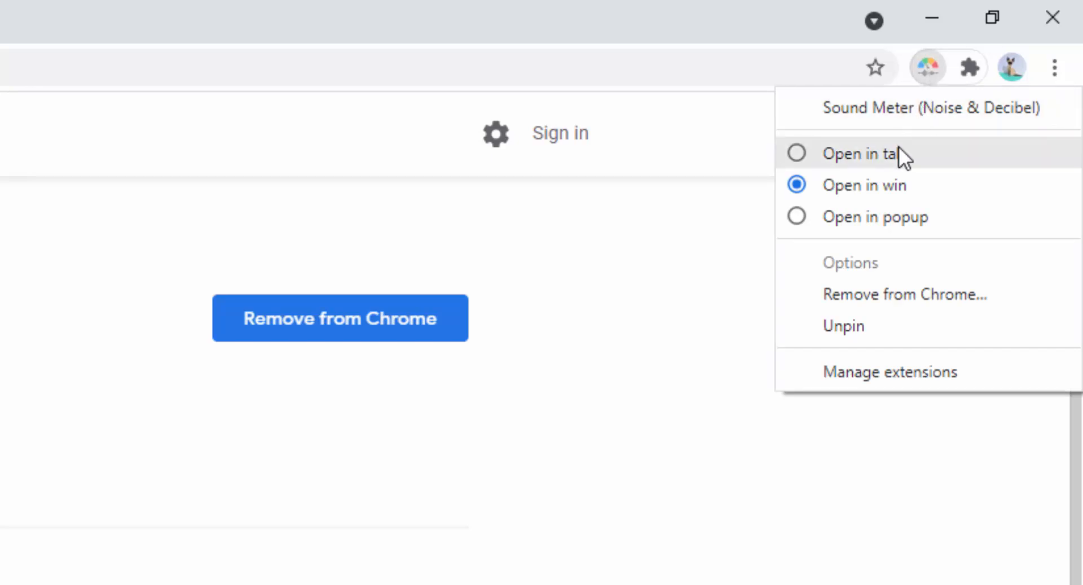
pyautogui.moveTo(895, 207)
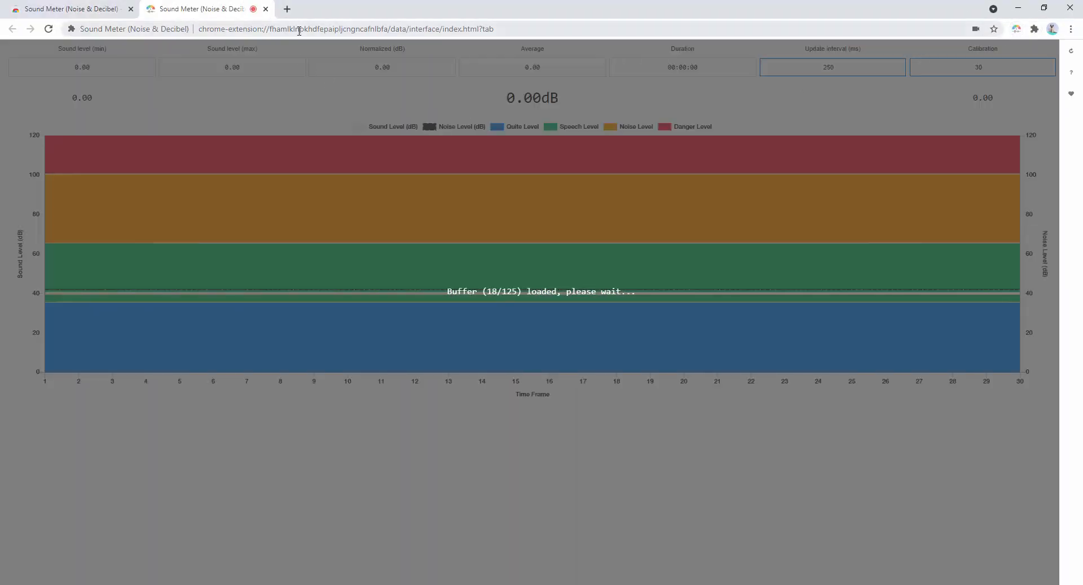
pyautogui.click(266, 9)
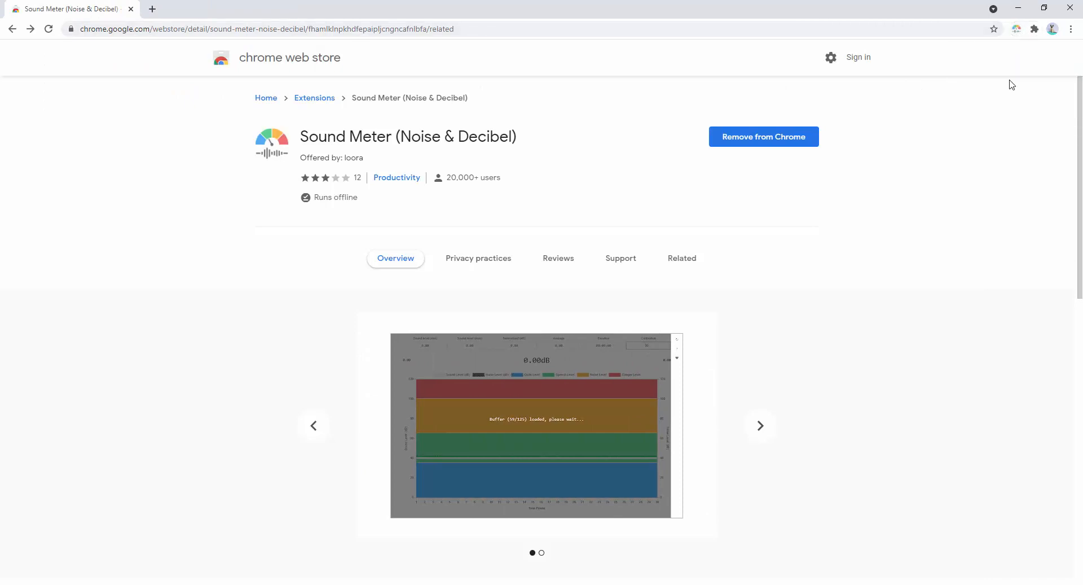
pyautogui.click(1015, 28)
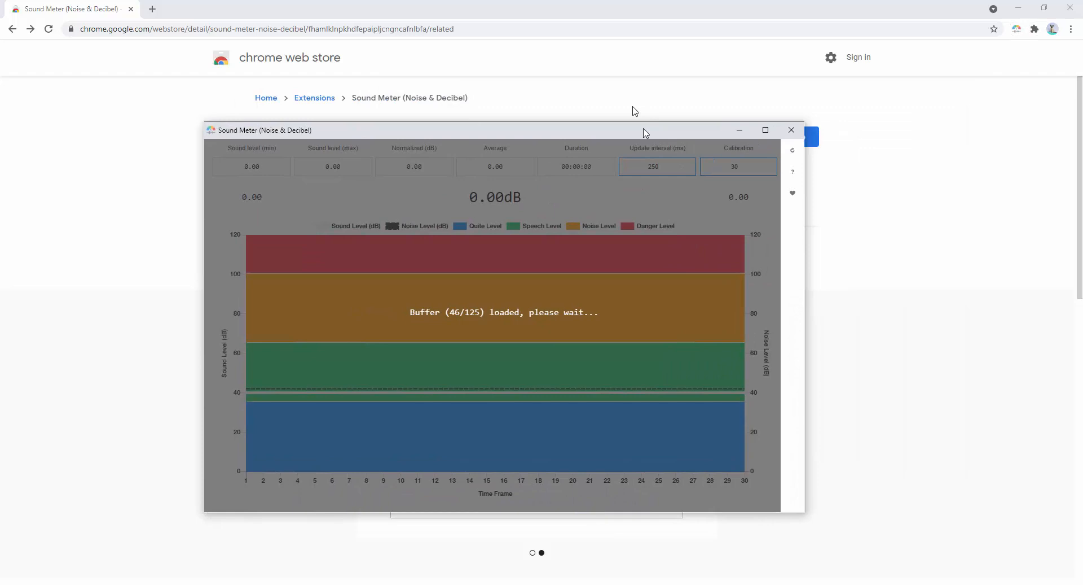
pyautogui.click(791, 129)
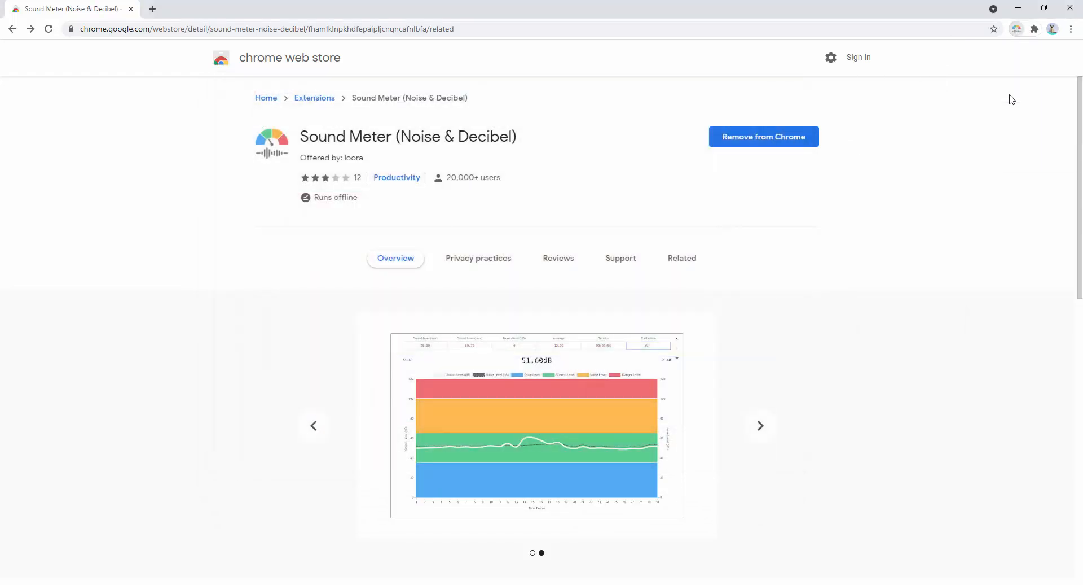
pyautogui.click(1016, 29)
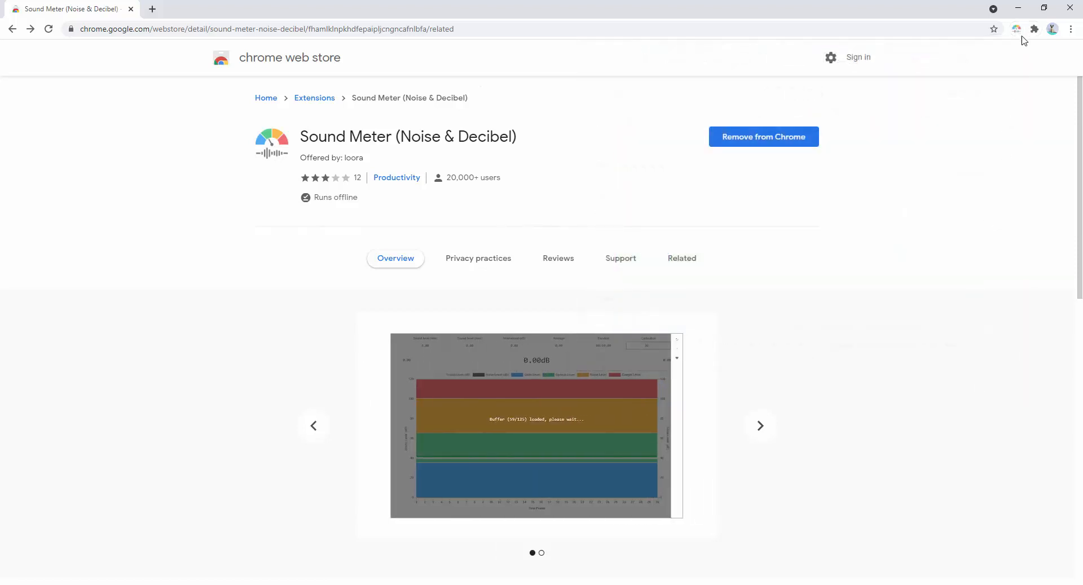
pyautogui.moveTo(1009, 92)
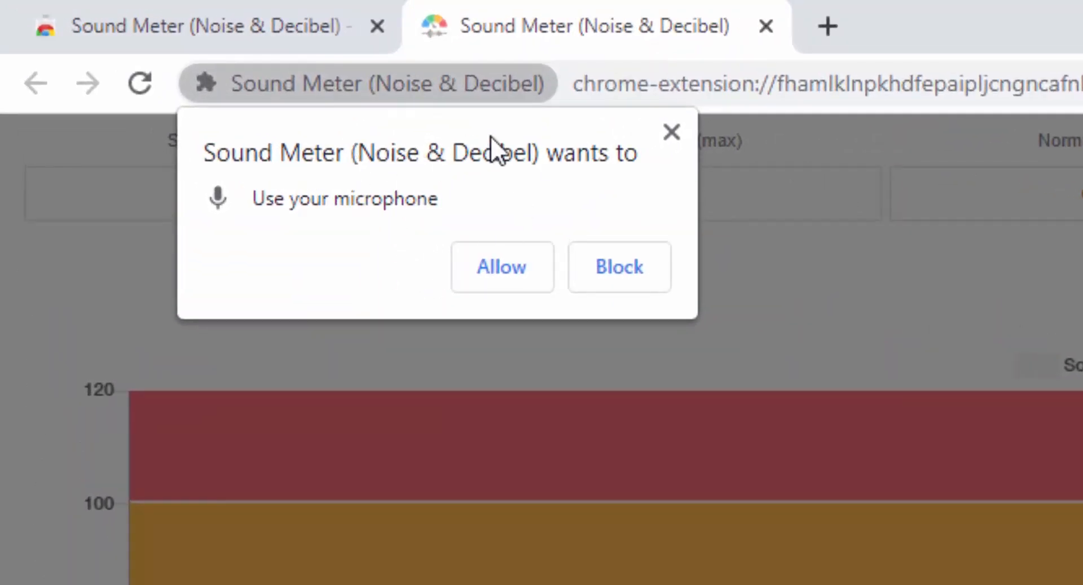
pyautogui.moveTo(425, 280)
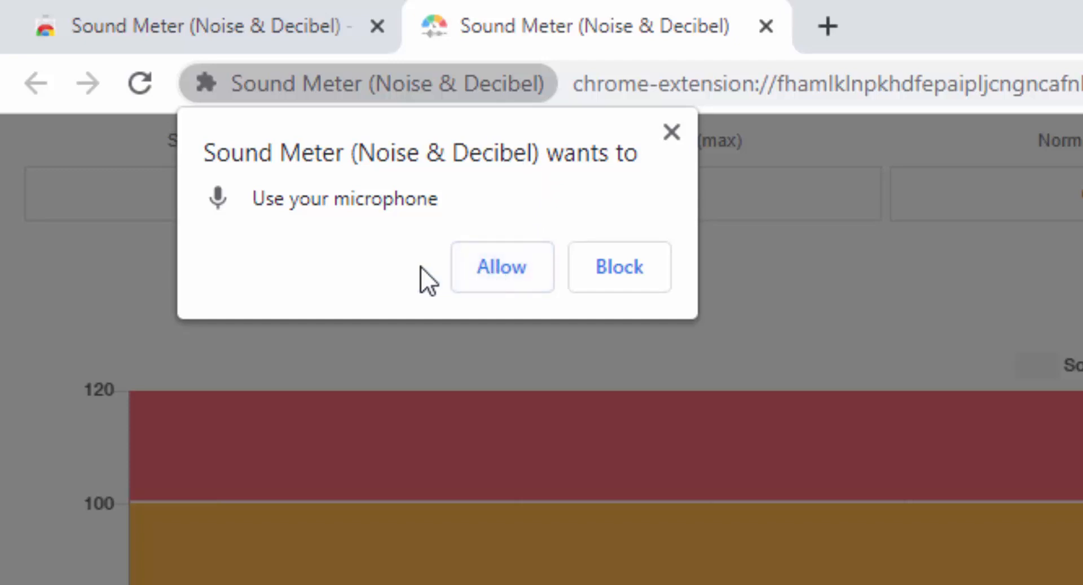
# Allow Sound Meter to use the microphone so it shows live decibel readings.
pyautogui.click(500, 267)
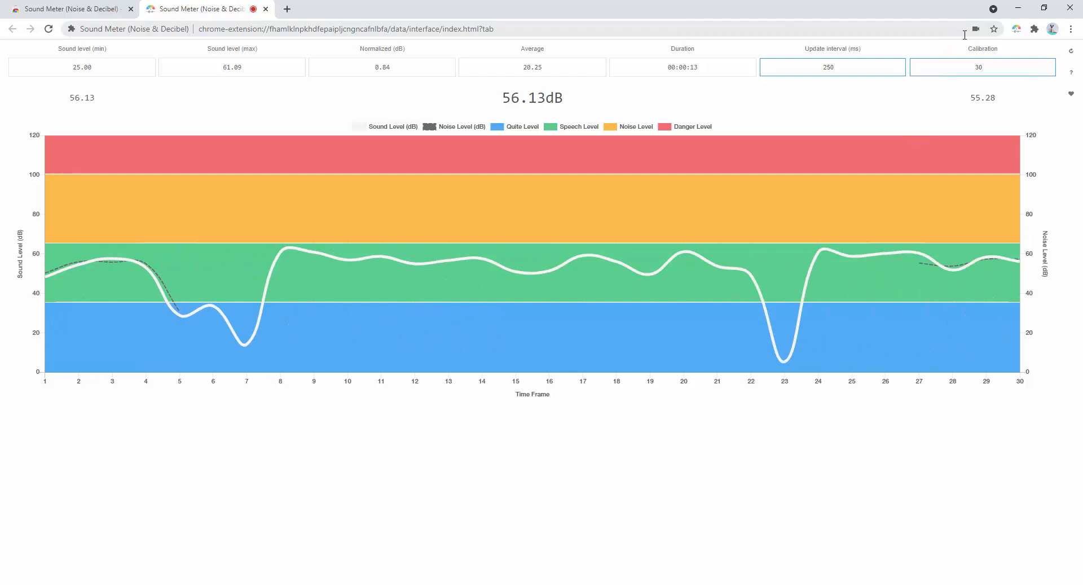
# Show the address bar's microphone indicator panel confirming the Sound Meter page is allowed.
pyautogui.click(975, 28)
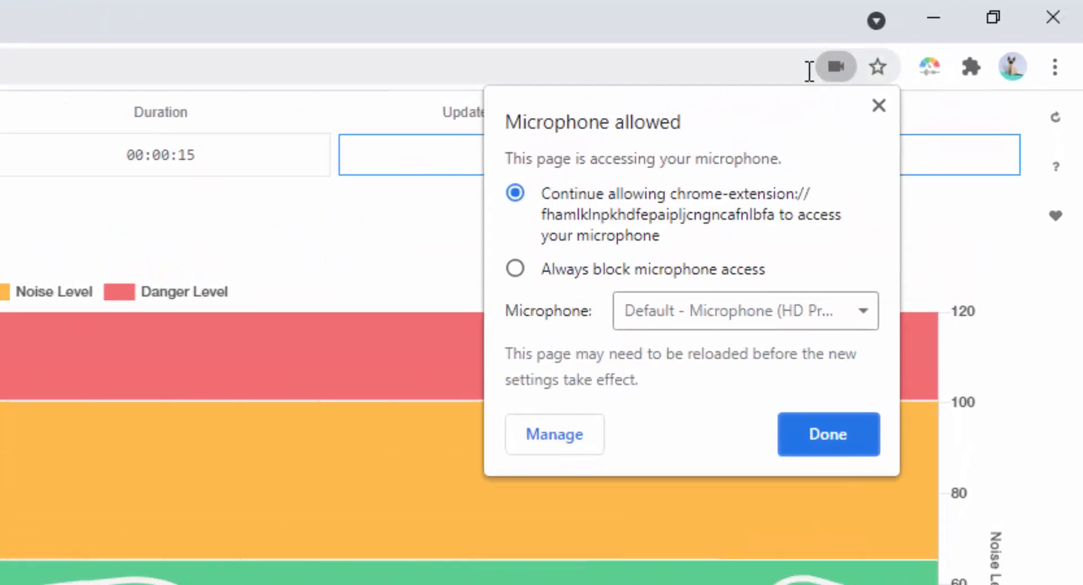
pyautogui.moveTo(736, 297)
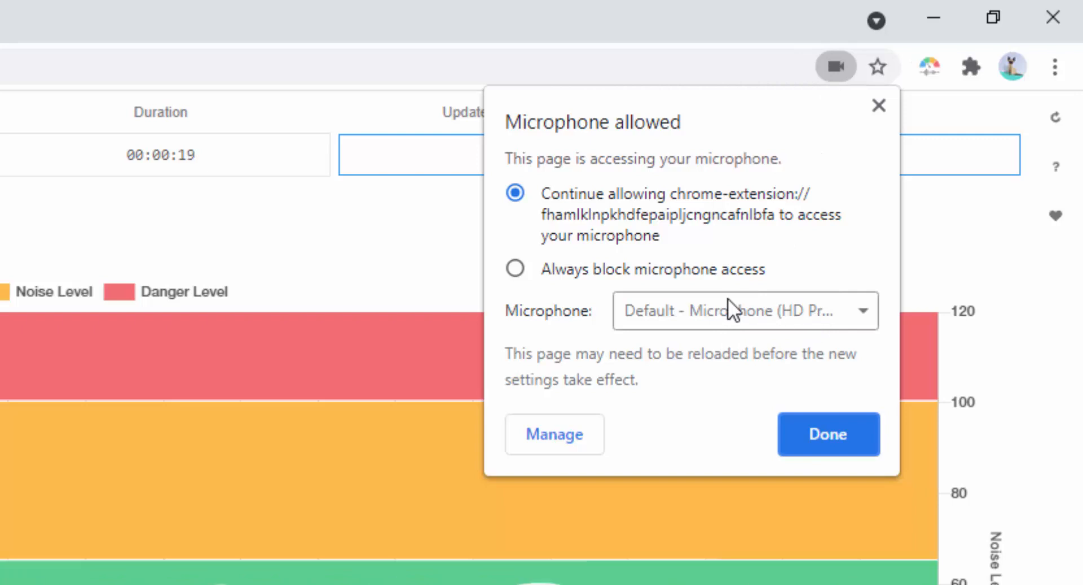
pyautogui.moveTo(688, 339)
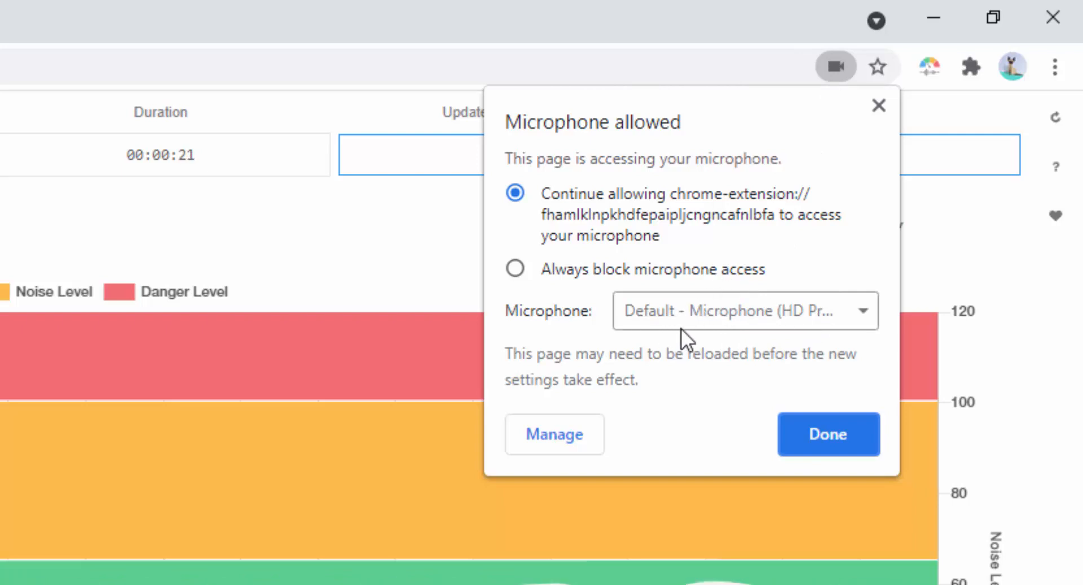
pyautogui.moveTo(790, 317)
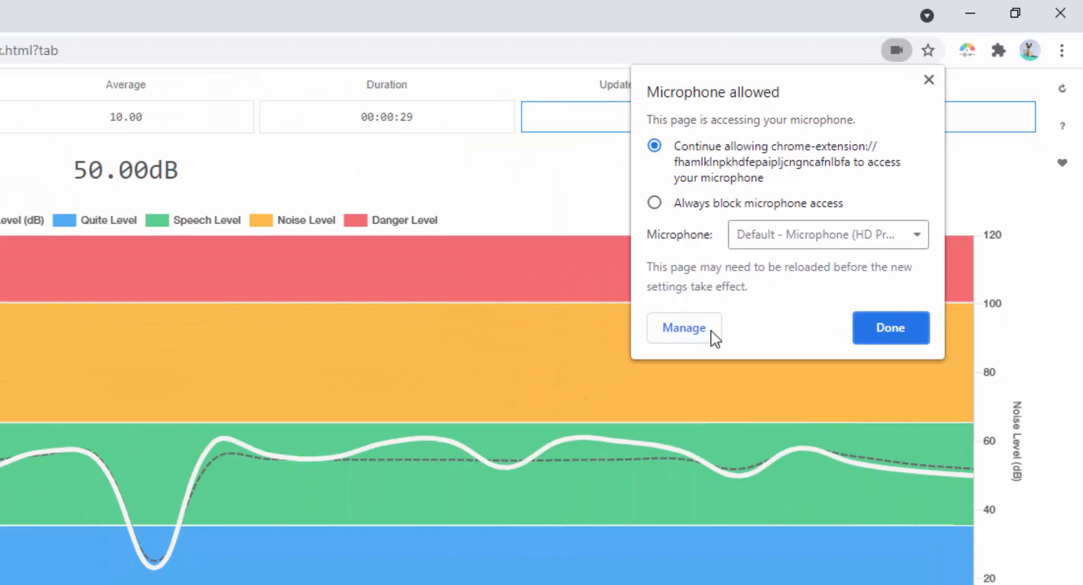
# Review the microphone site settings listing Sound Meter, then close that Settings tab.
pyautogui.click(683, 327)
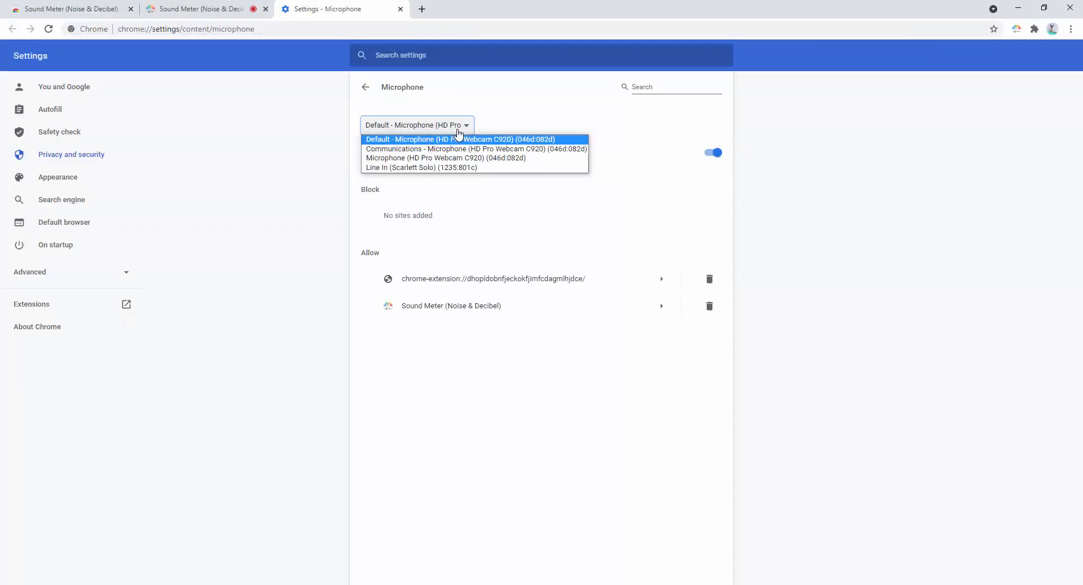
pyautogui.moveTo(475, 117)
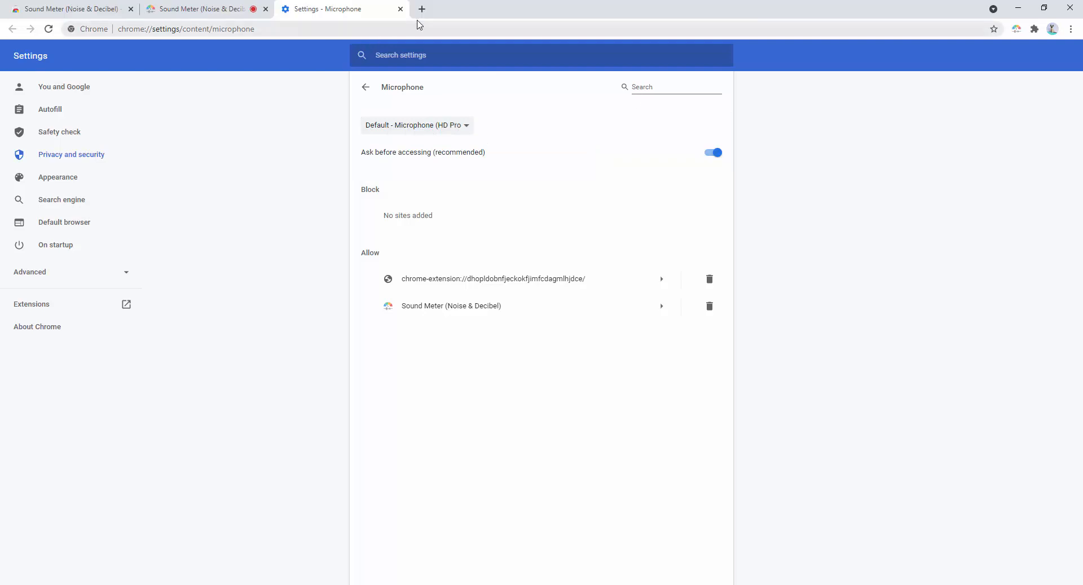
pyautogui.click(399, 9)
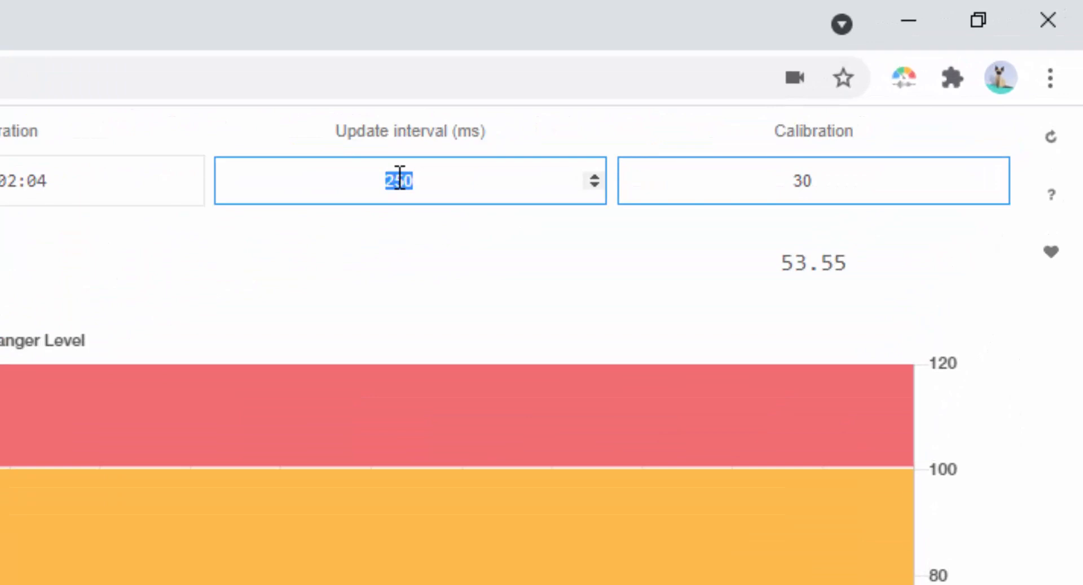
# Enter 1000 in the Update interval (ms) field.
pyautogui.write('1000')
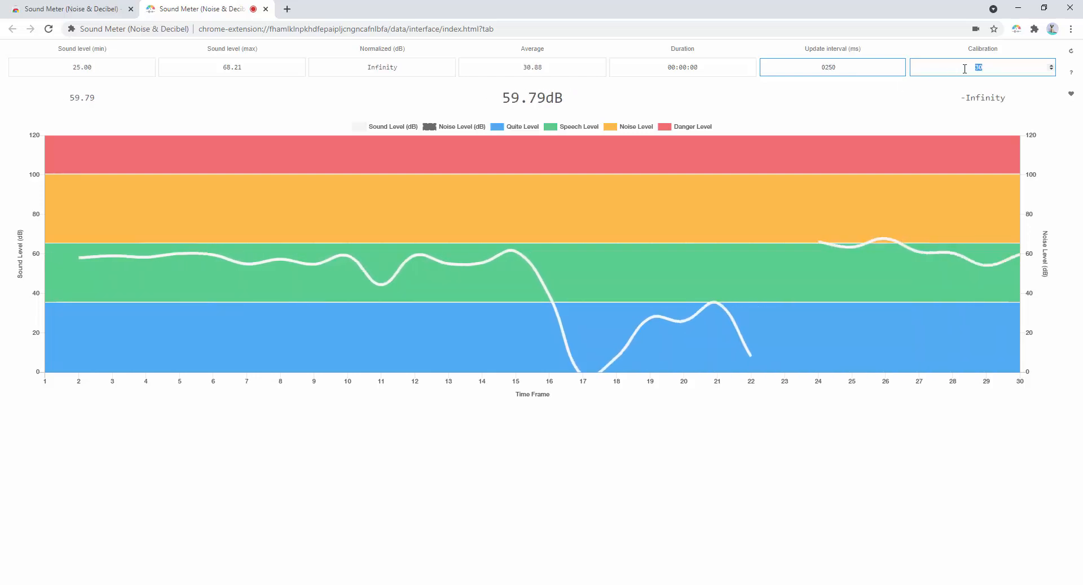
# Change the Calibration value from 30 to 100.
pyautogui.write('100')
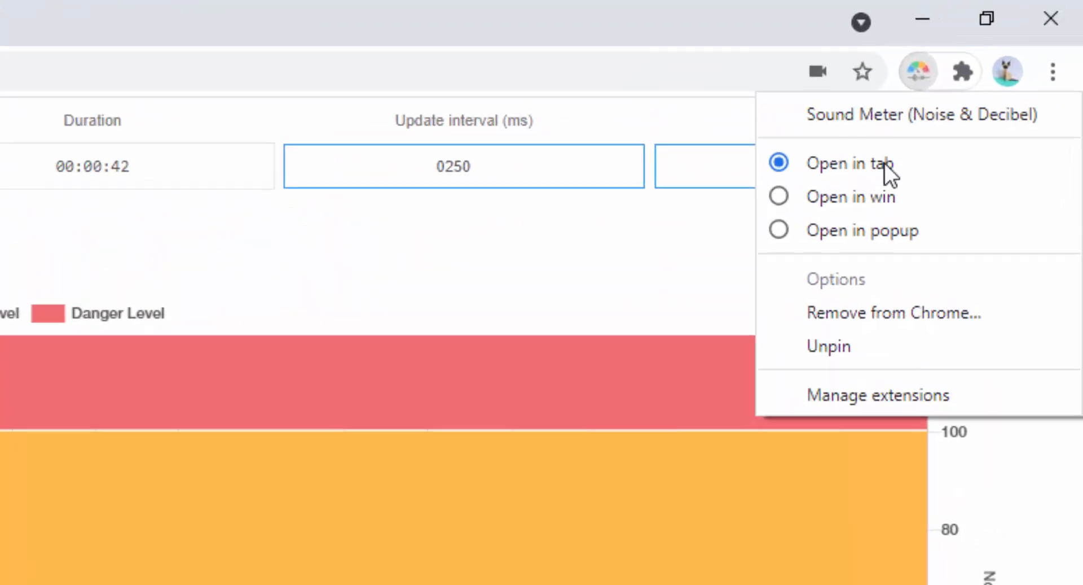
# Turn on 'Allow in incognito' on Sound Meter's extension details page.
pyautogui.click(878, 394)
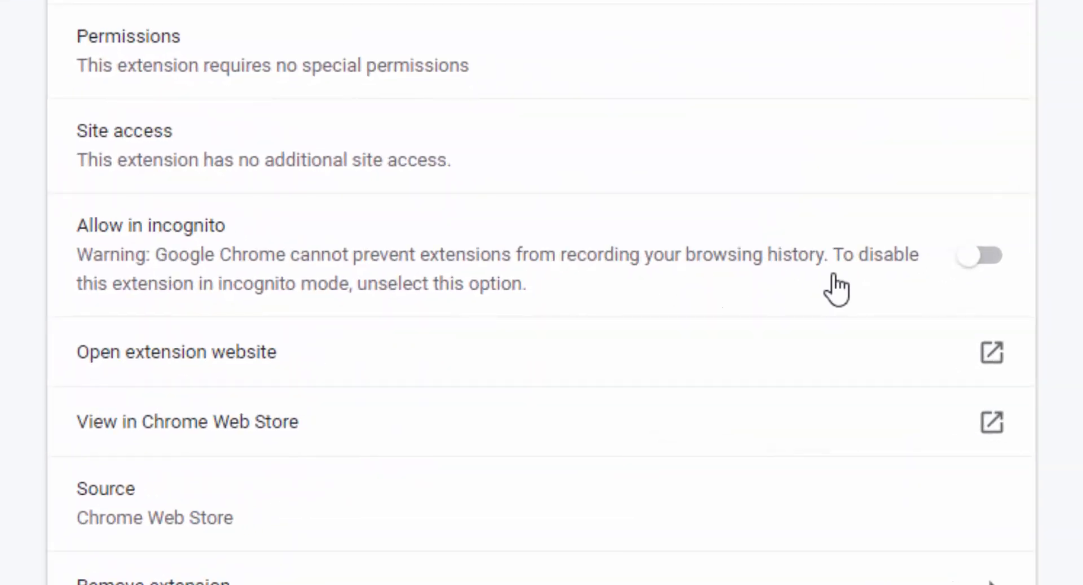
pyautogui.click(979, 255)
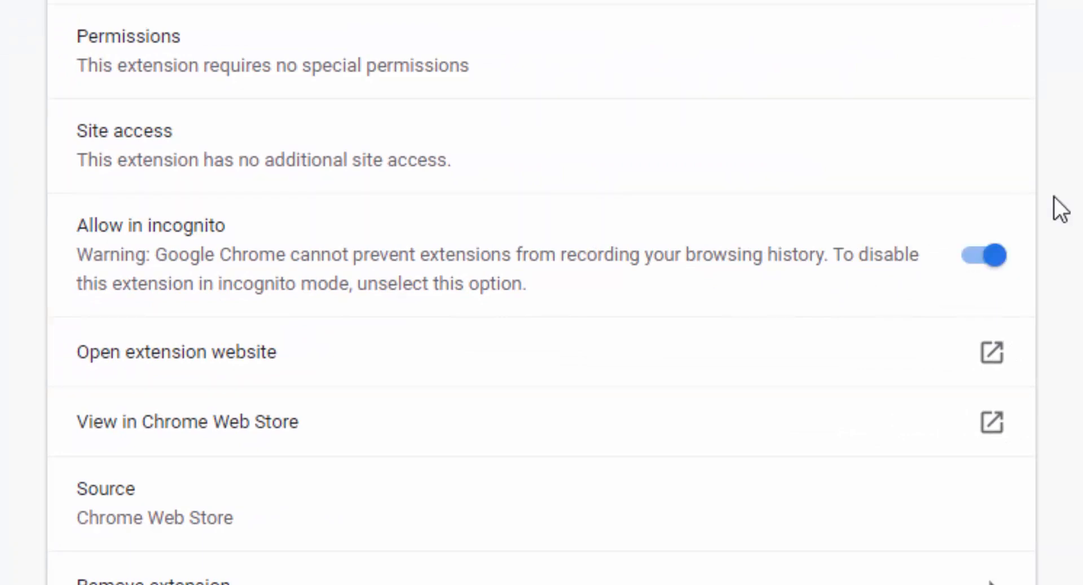